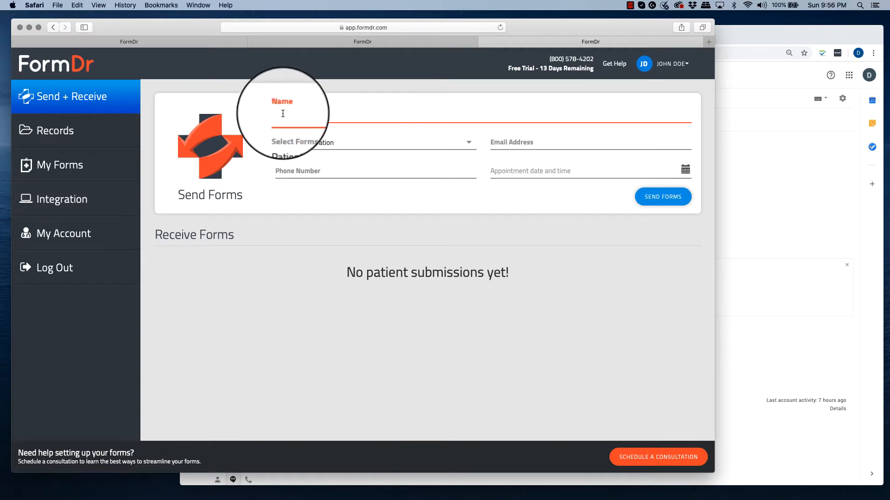
{"action": "type", "text": "John"}
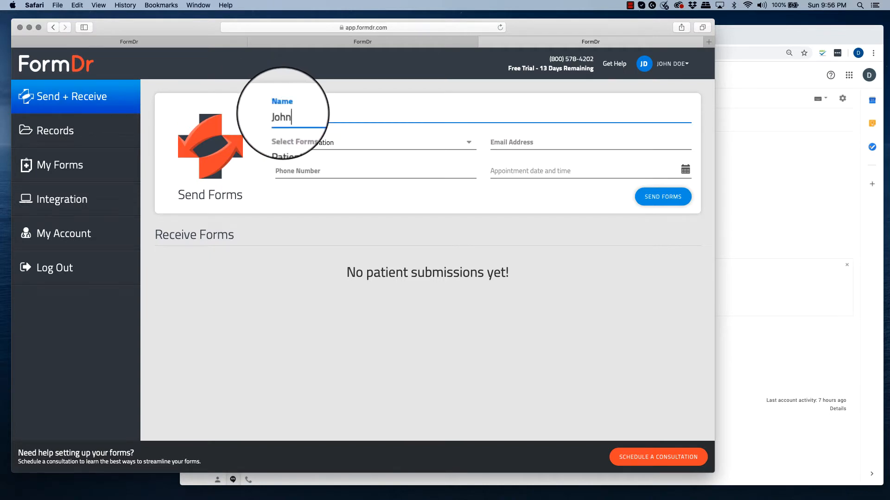
{"action": "left_click", "coordinate": [372, 143]}
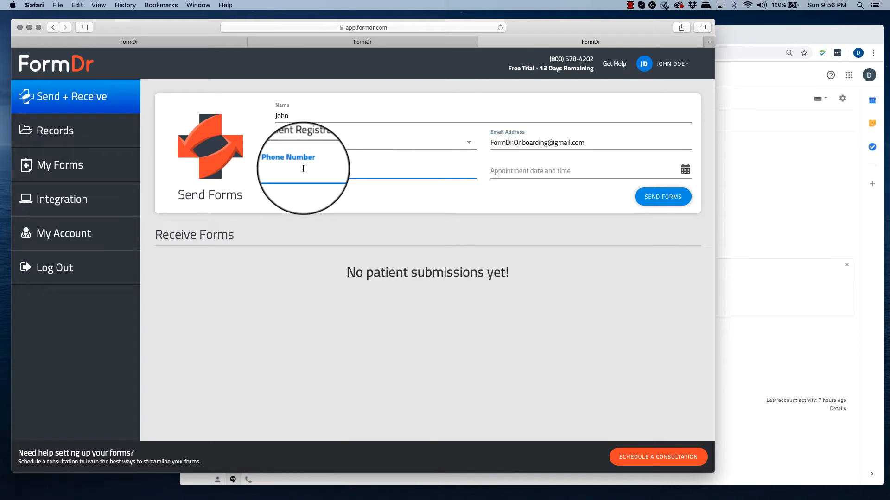
{"action": "type", "text": "000-000"}
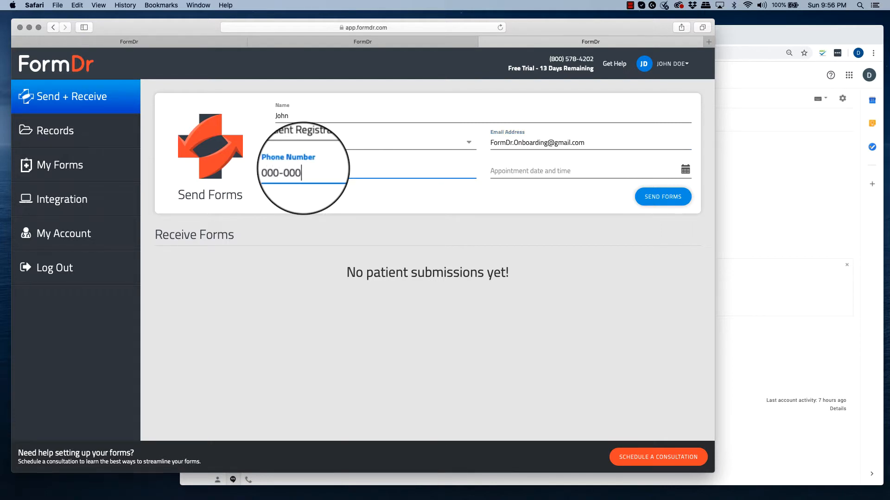
{"action": "type", "text": "0000"}
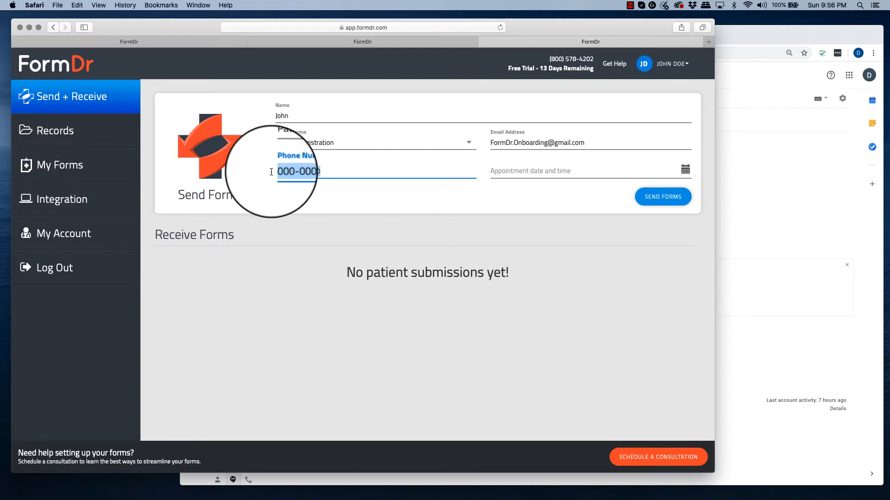
{"action": "mouse_move", "coordinate": [299, 171]}
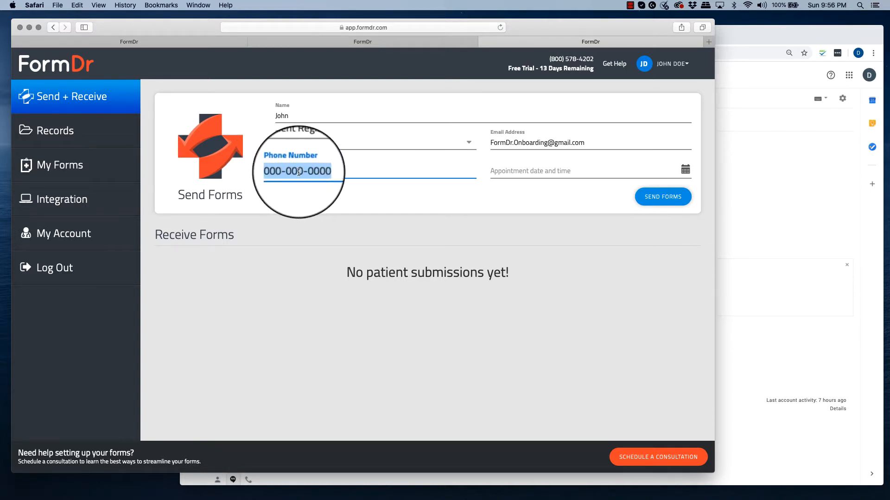
{"action": "type", "text": "000"}
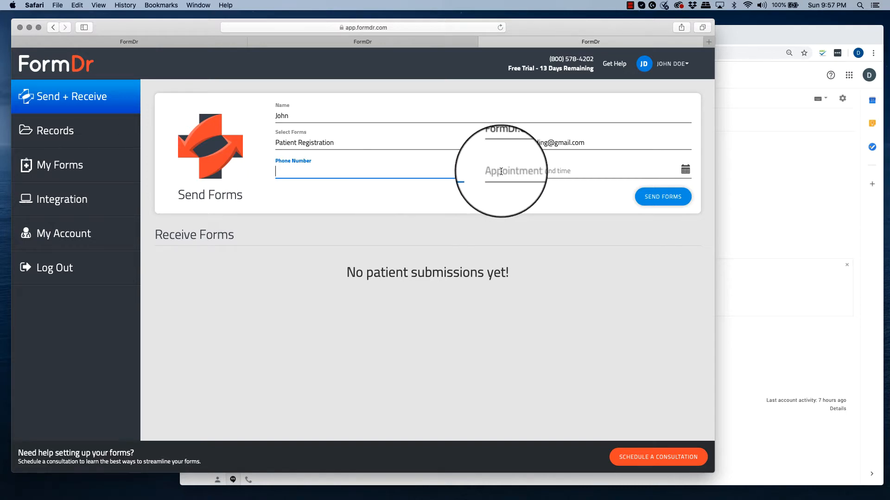
Pick Wednesday May 13 2020 at 10:30 am as John's appointment, adding the 24-hour reminder
{"action": "left_click", "coordinate": [539, 171]}
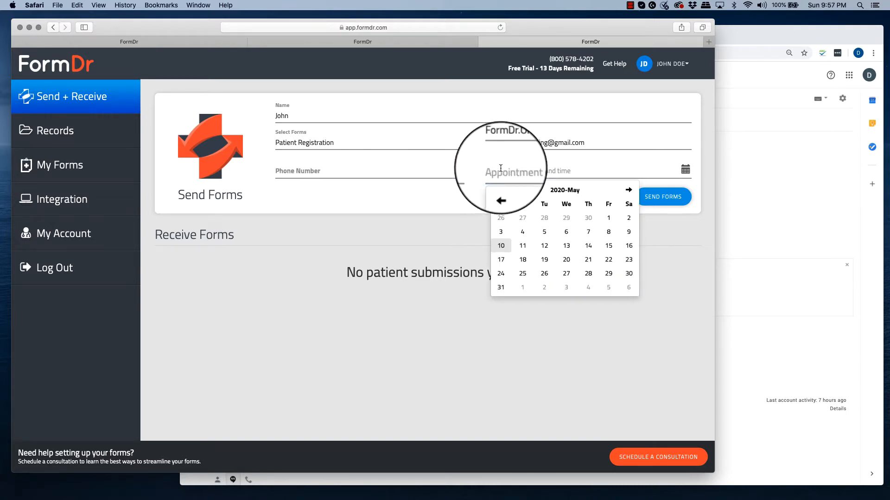
{"action": "left_click", "coordinate": [544, 245]}
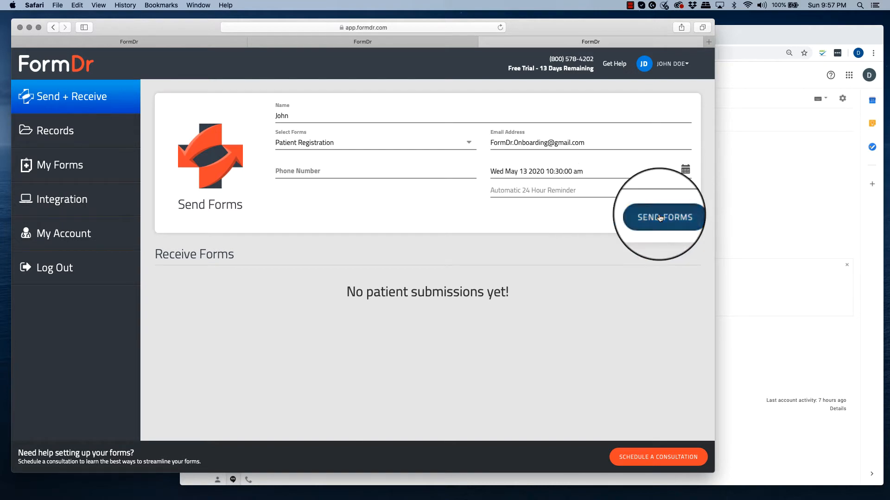
Send the Patient Registration form to John and acknowledge the 'Form sent successfully' alert
{"action": "left_click", "coordinate": [662, 217]}
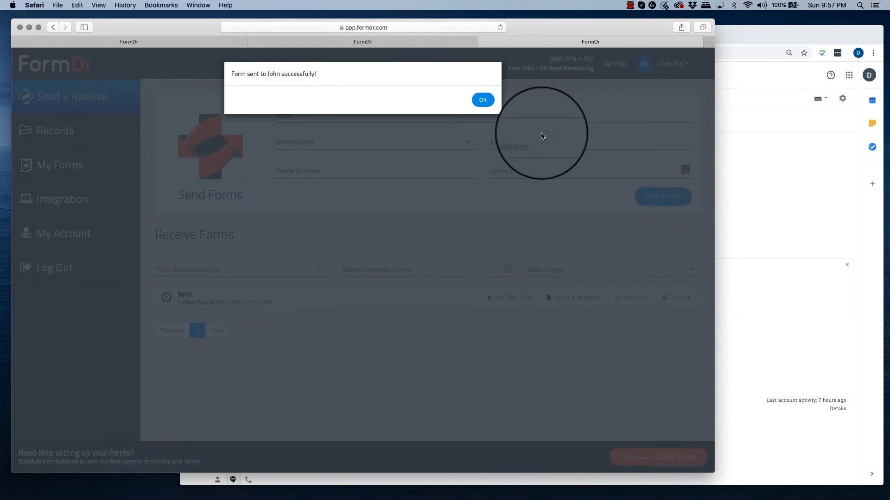
{"action": "left_click", "coordinate": [482, 100]}
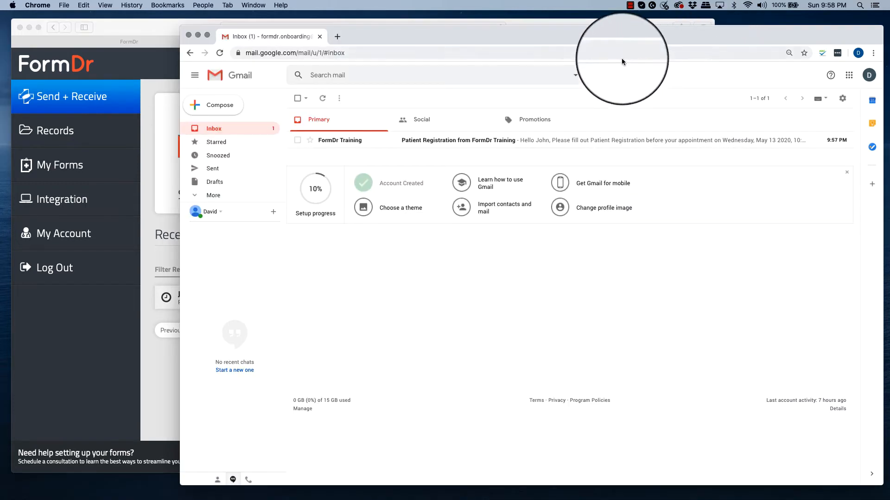
Open the FormDr Training email in Gmail and follow its link to the registration form
{"action": "left_click", "coordinate": [458, 140]}
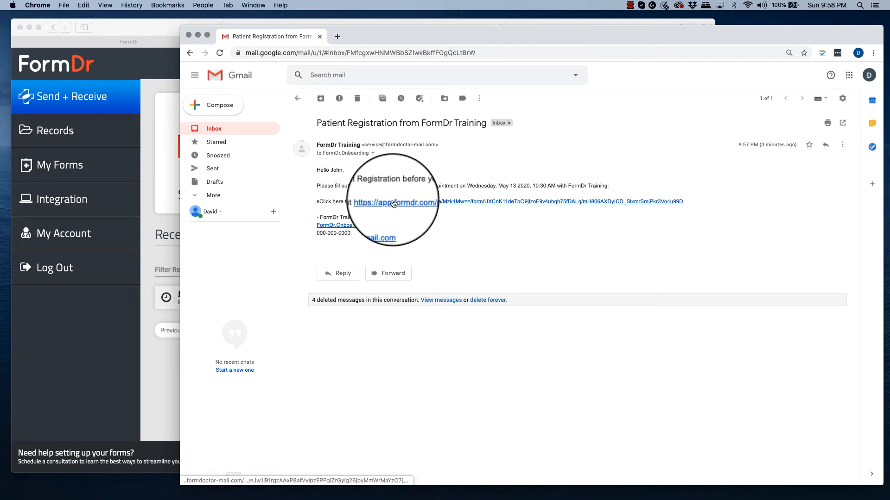
{"action": "left_click", "coordinate": [393, 202]}
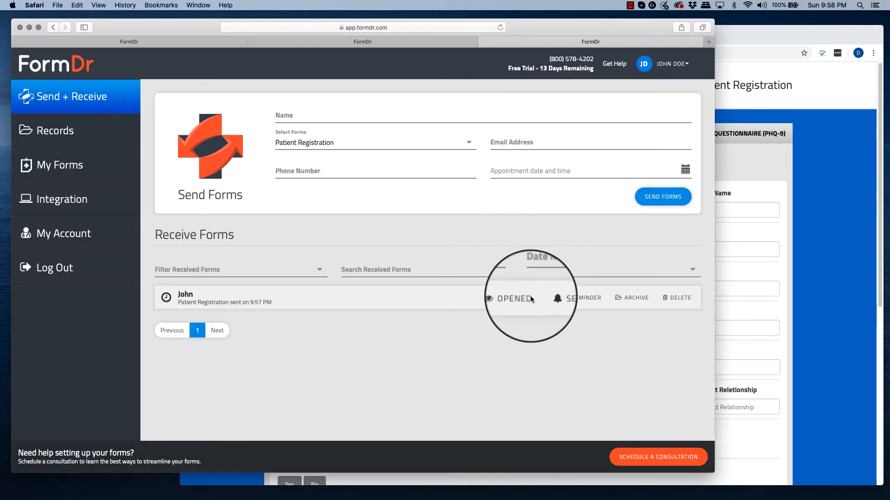
Confirm John's entry in Receive Forms shows the OPENED status
{"action": "double_click", "coordinate": [526, 298]}
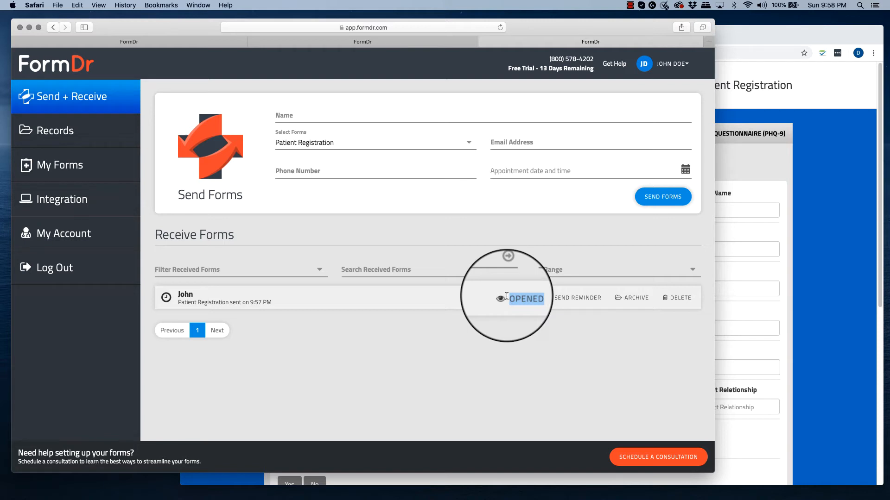
{"action": "mouse_move", "coordinate": [746, 273]}
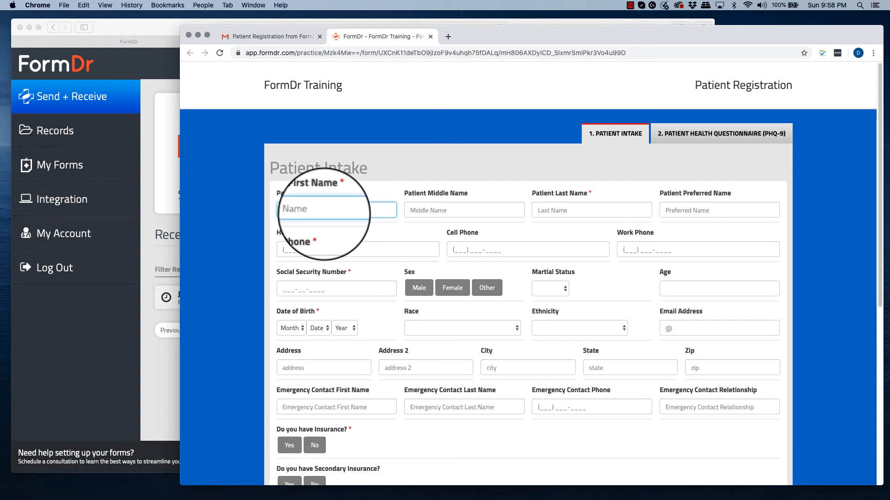
Enter Doe as the patient's last name and choose Save and Continue Later
{"action": "left_click", "coordinate": [337, 209]}
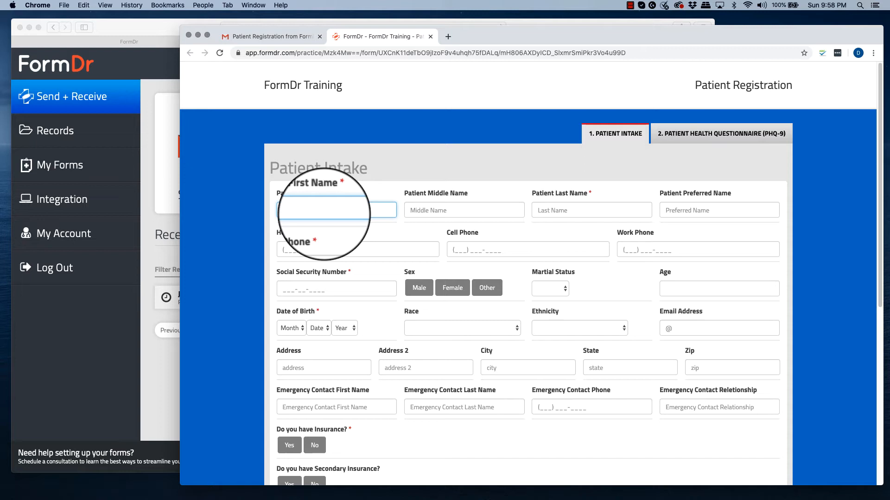
{"action": "left_click", "coordinate": [592, 210]}
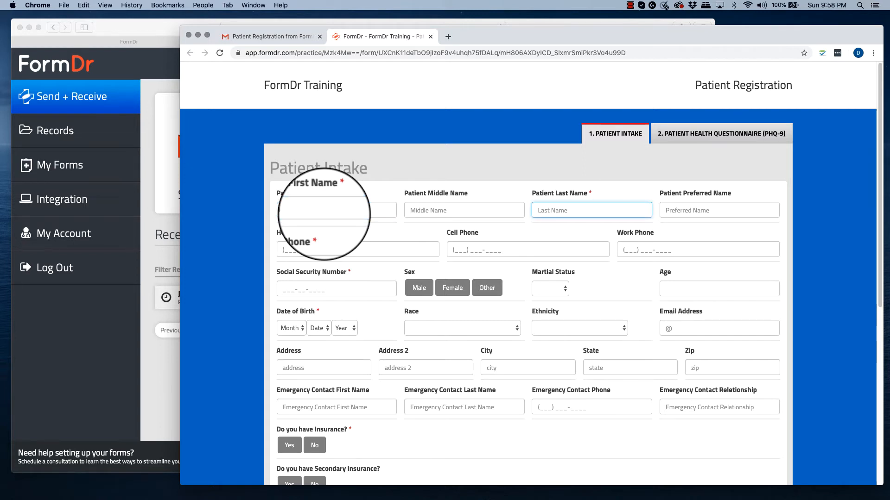
{"action": "type", "text": "Doe"}
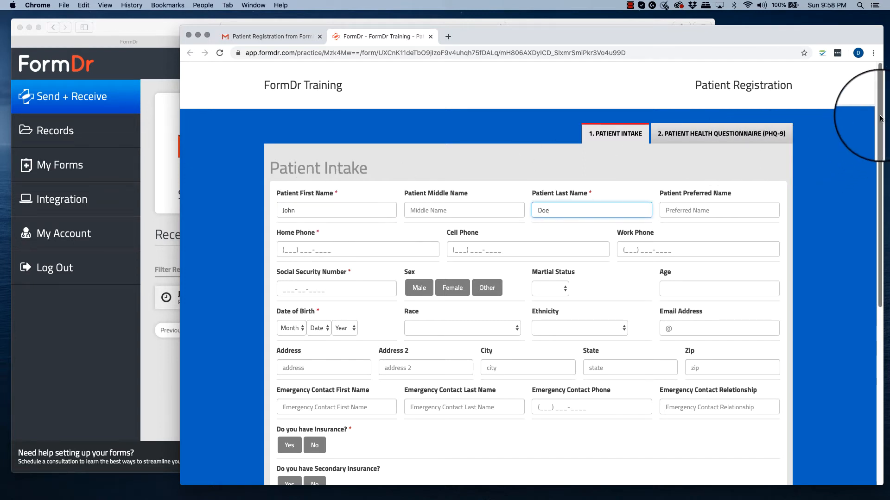
{"action": "scroll", "scroll_direction": "down", "scroll_amount": 3}
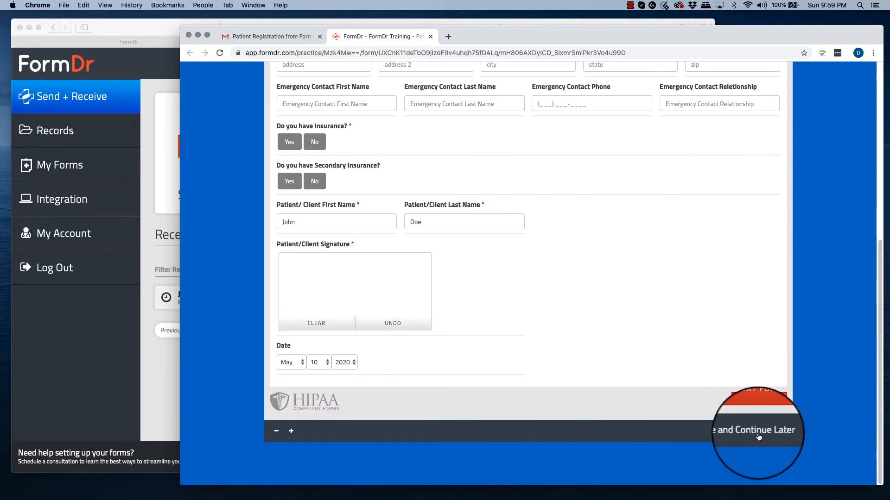
{"action": "left_click", "coordinate": [758, 430]}
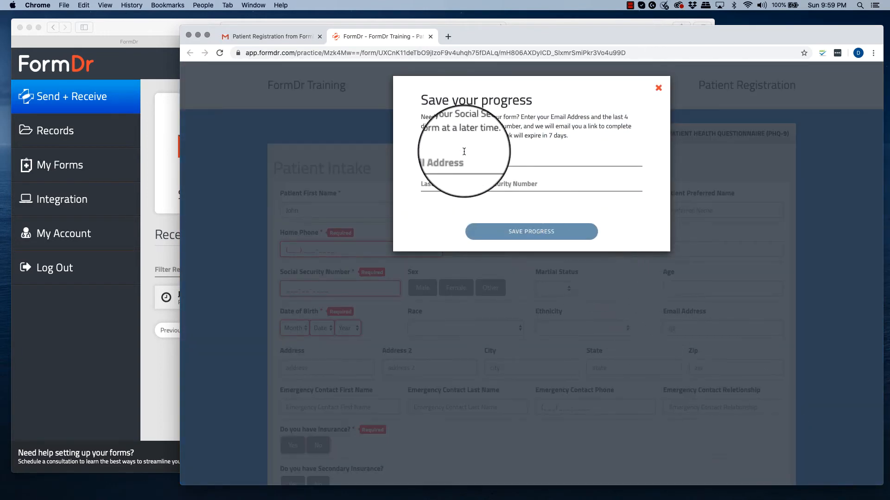
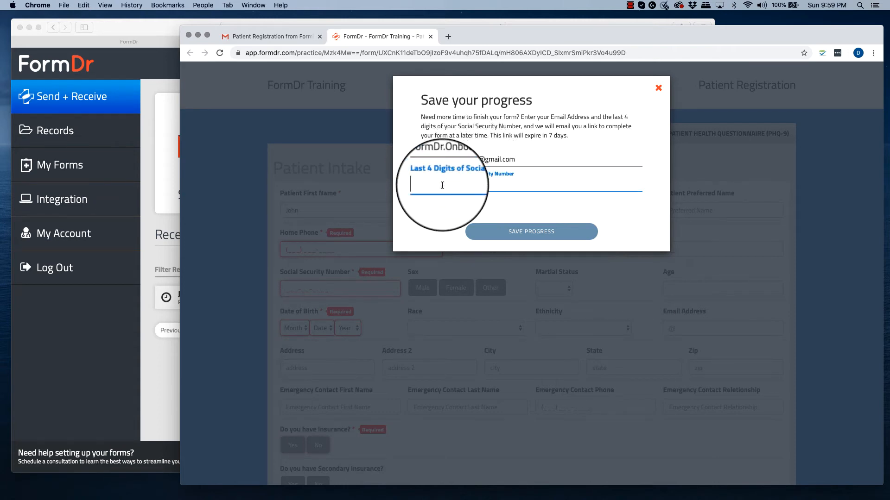
{"action": "type", "text": "000"}
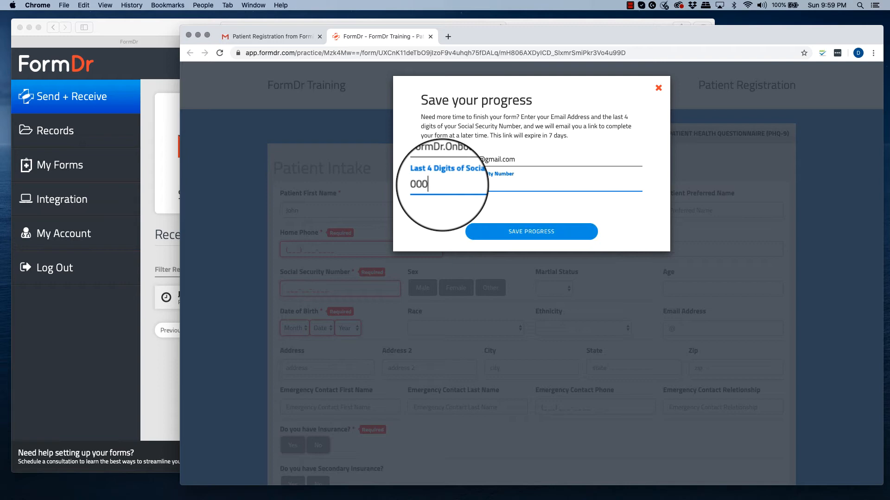
{"action": "type", "text": "0"}
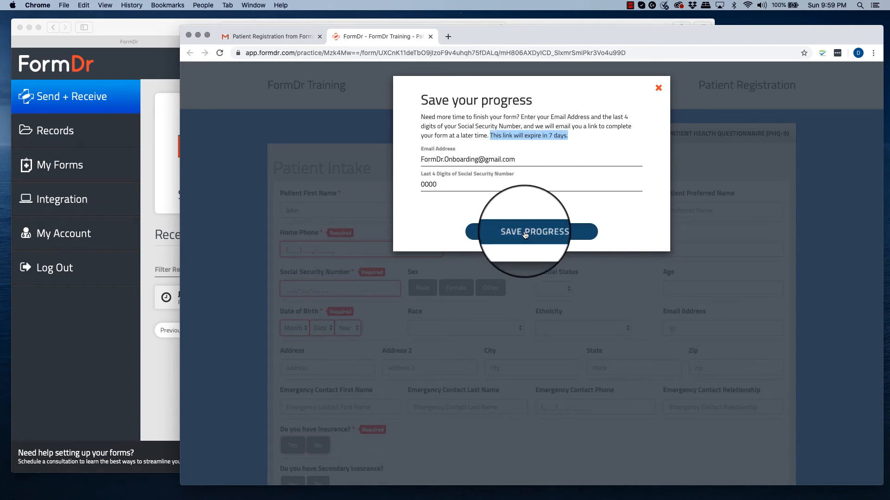
{"action": "left_click", "coordinate": [530, 232]}
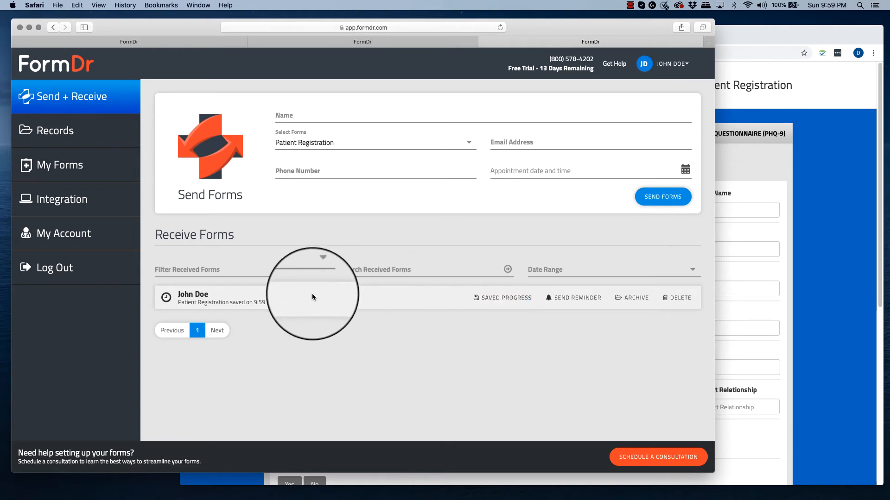
Expand the saved John Doe submission under Receive Forms and review its partial answers
{"action": "left_click", "coordinate": [211, 299]}
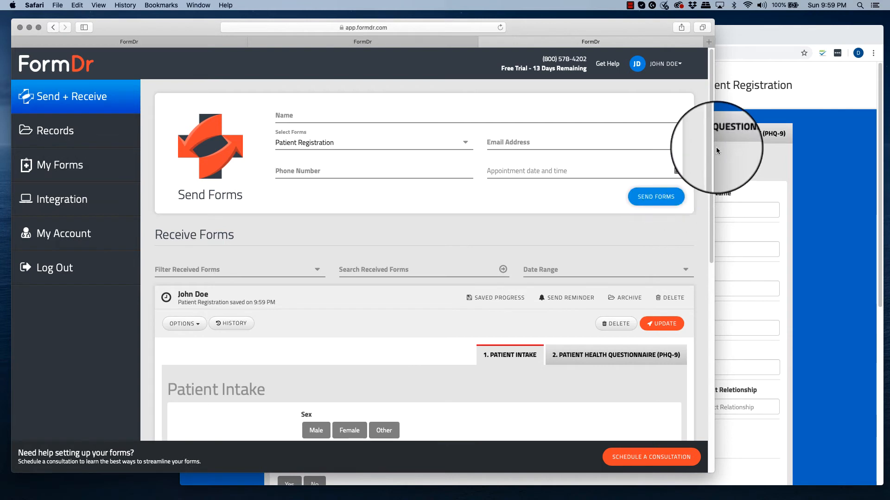
{"action": "scroll", "scroll_direction": "down", "scroll_amount": 3}
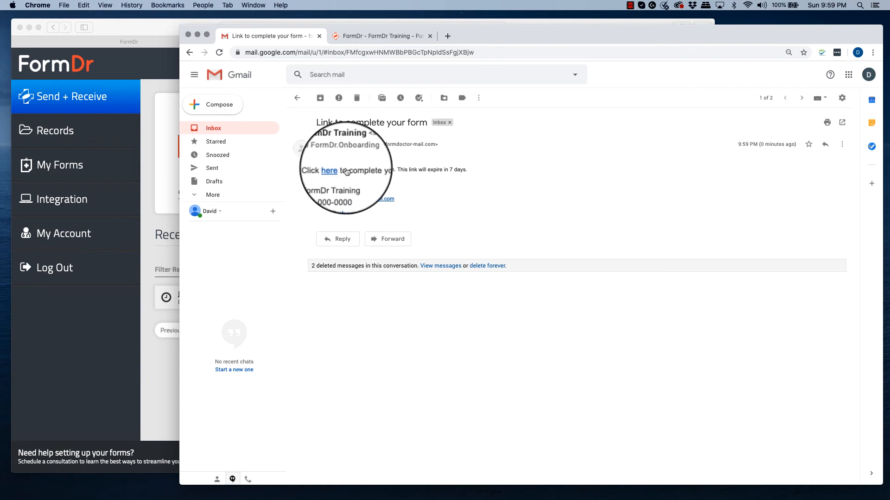
Follow the emailed 'here' link and resume the form with last 4 SSN digits 0000
{"action": "left_click", "coordinate": [328, 170]}
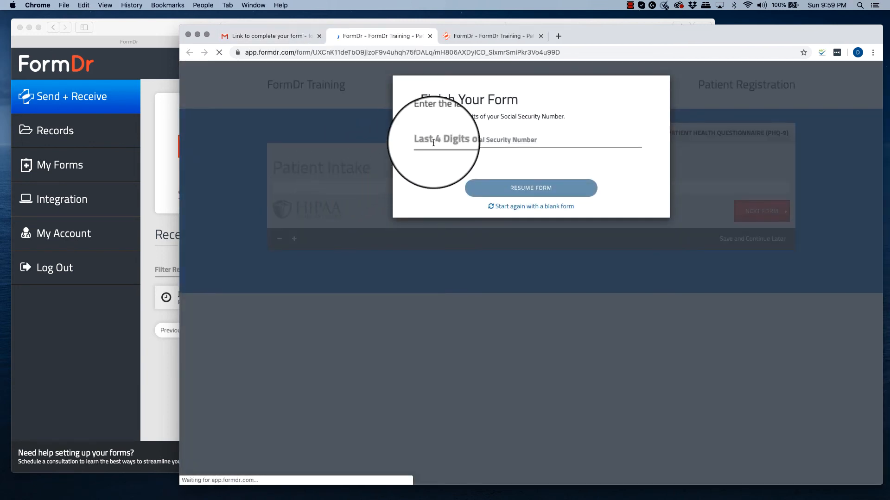
{"action": "type", "text": "00"}
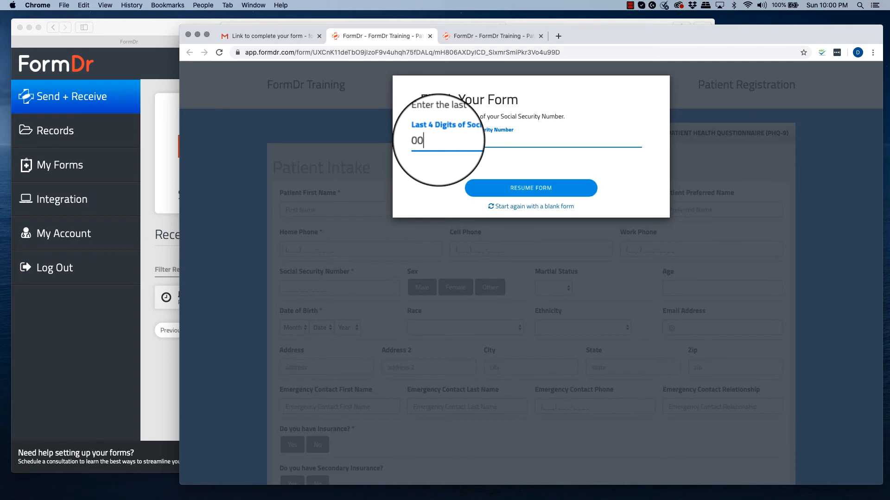
{"action": "type", "text": "00"}
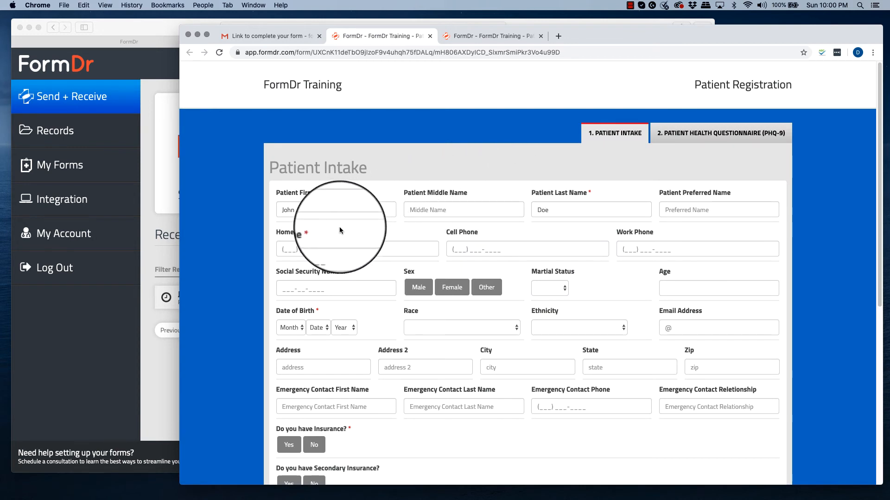
Fill home phone, SSN, birth date Jan 2 2025, insurance No, and sign the form
{"action": "left_click", "coordinate": [335, 237]}
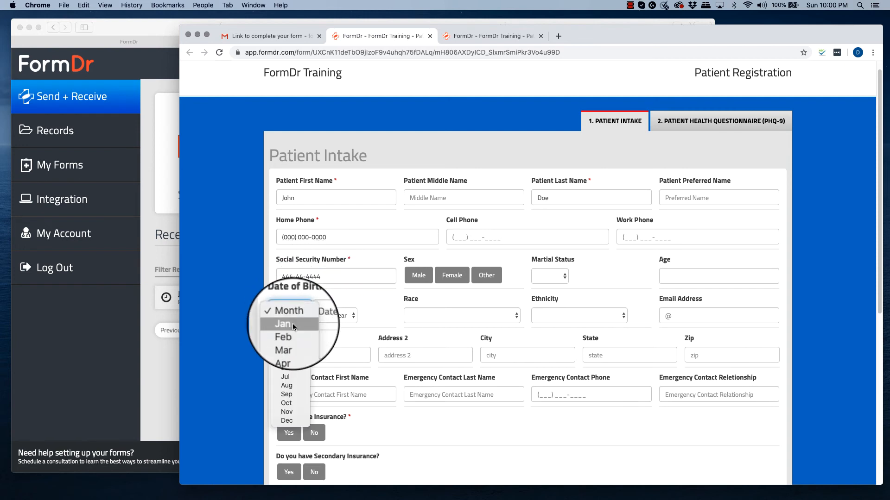
{"action": "left_click", "coordinate": [282, 325]}
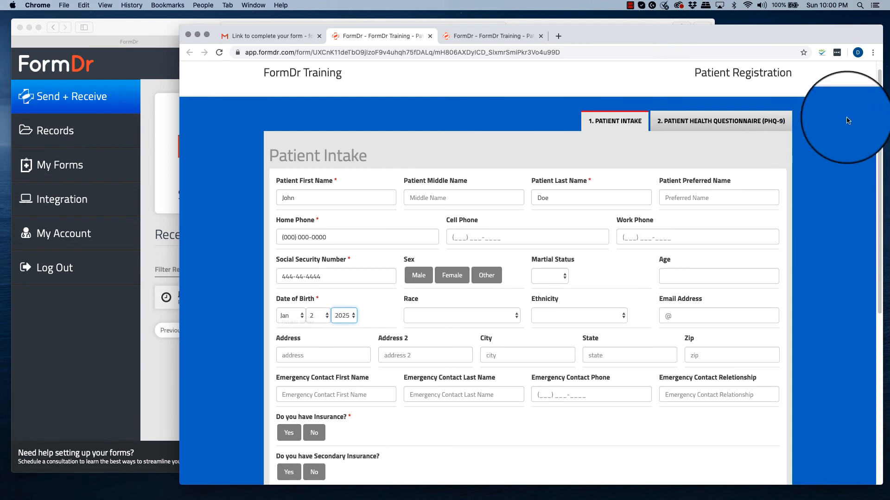
{"action": "scroll", "scroll_direction": "down", "scroll_amount": 3}
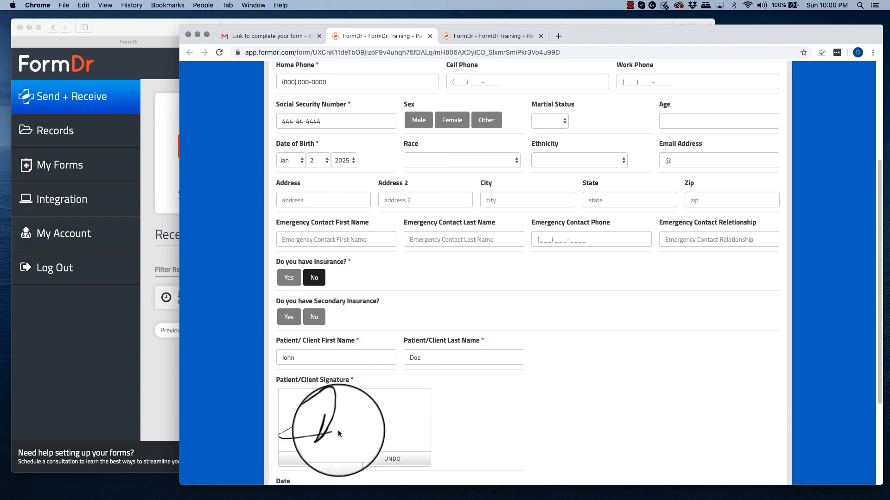
{"action": "scroll", "scroll_direction": "down", "scroll_amount": 3}
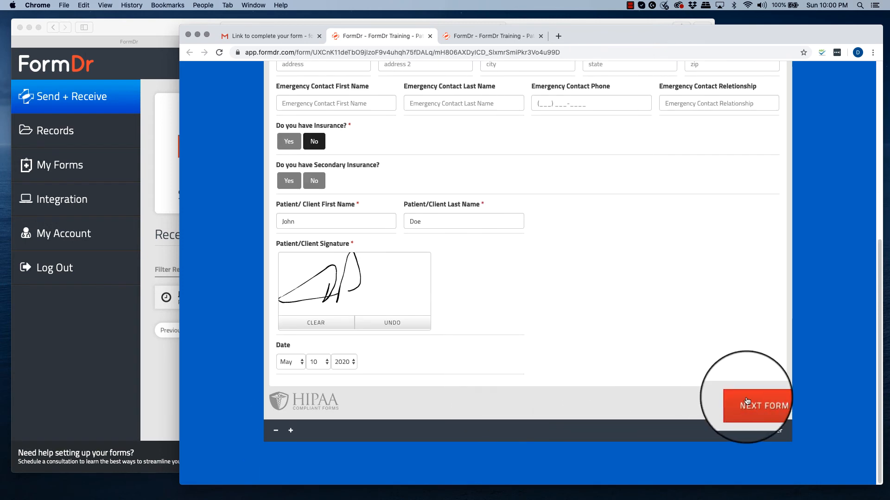
Sign the PHQ-9 health questionnaire and submit John's completed registration forms
{"action": "left_click", "coordinate": [756, 406]}
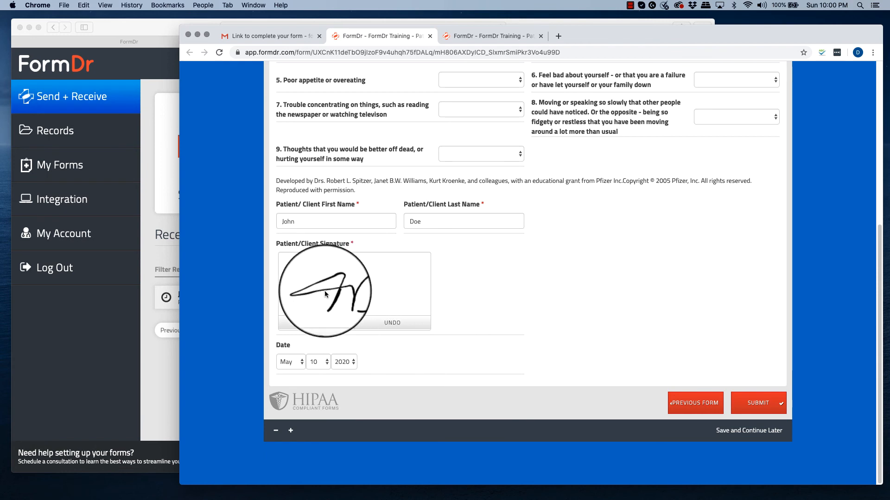
{"action": "left_click", "coordinate": [758, 403]}
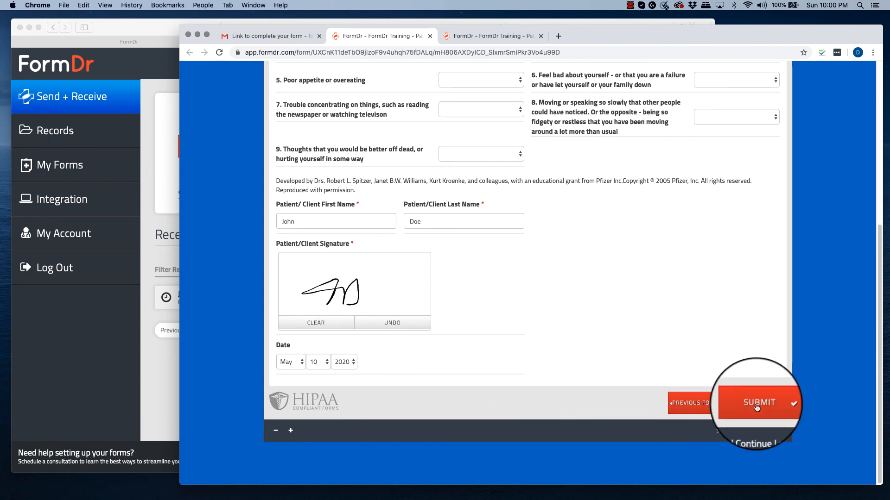
{"action": "left_click", "coordinate": [758, 402]}
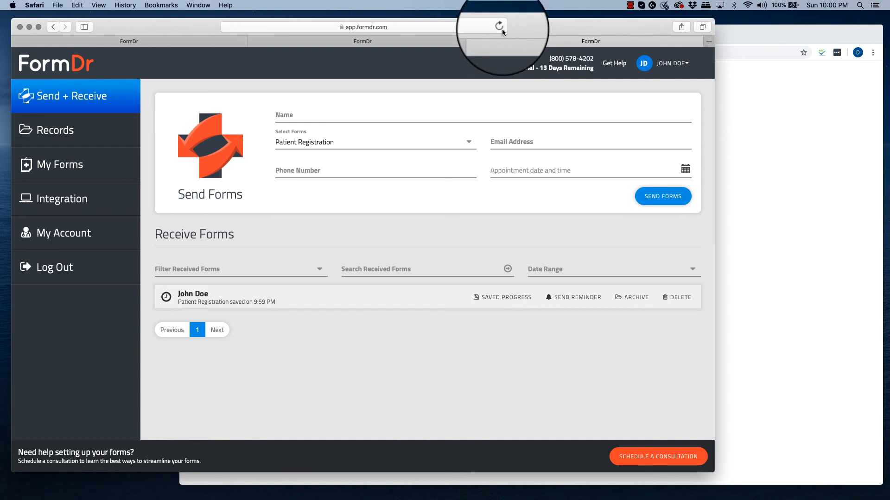
Reload the received list and view John's completed 10:00 PM submission
{"action": "left_click", "coordinate": [499, 24]}
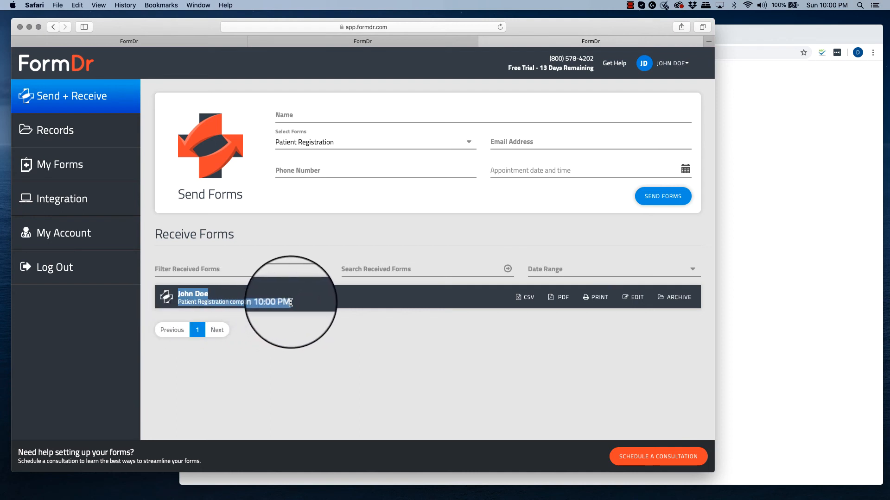
{"action": "left_click", "coordinate": [633, 296]}
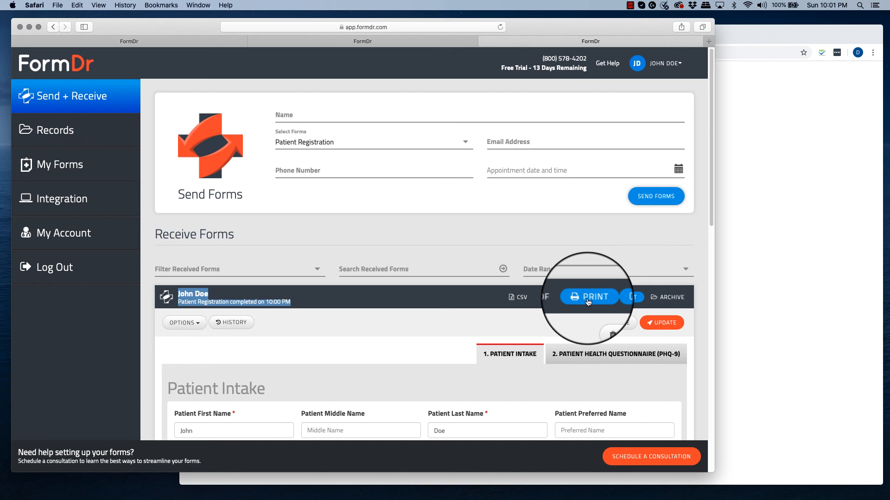
Archive the completed submission into John's patient record, emptying received forms
{"action": "left_click", "coordinate": [685, 297]}
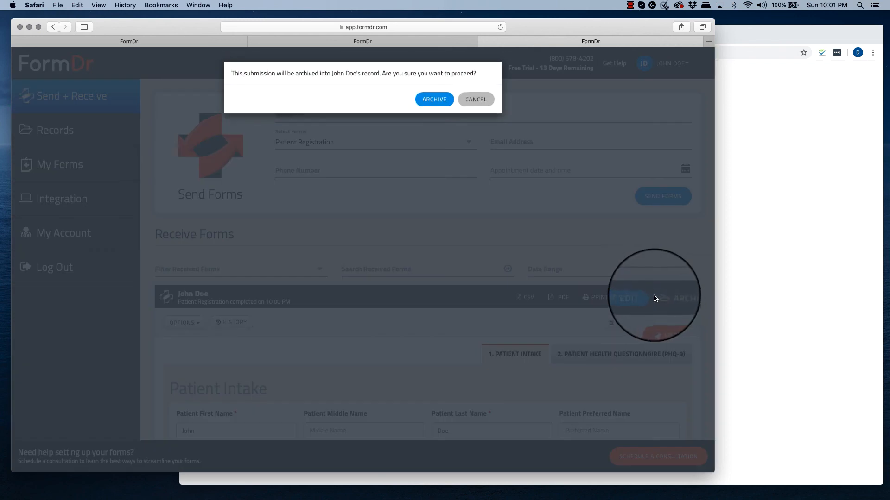
{"action": "left_click", "coordinate": [434, 99]}
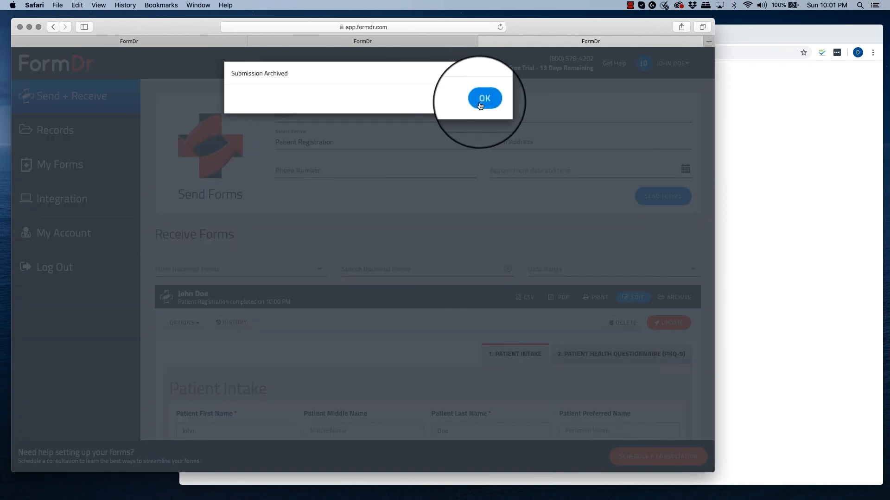
{"action": "left_click", "coordinate": [484, 98]}
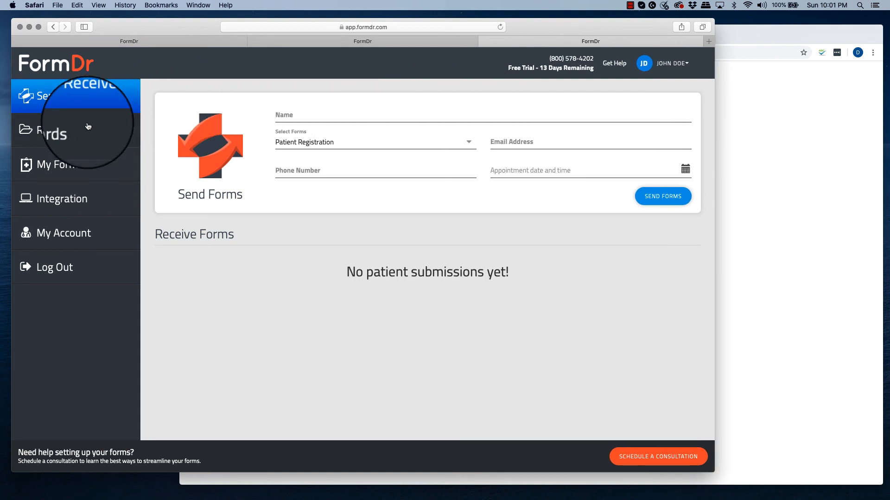
{"action": "mouse_move", "coordinate": [159, 161]}
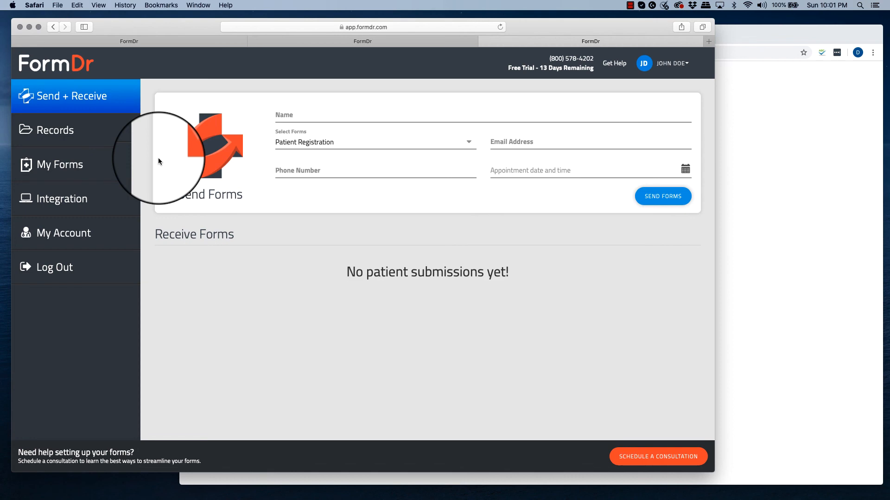